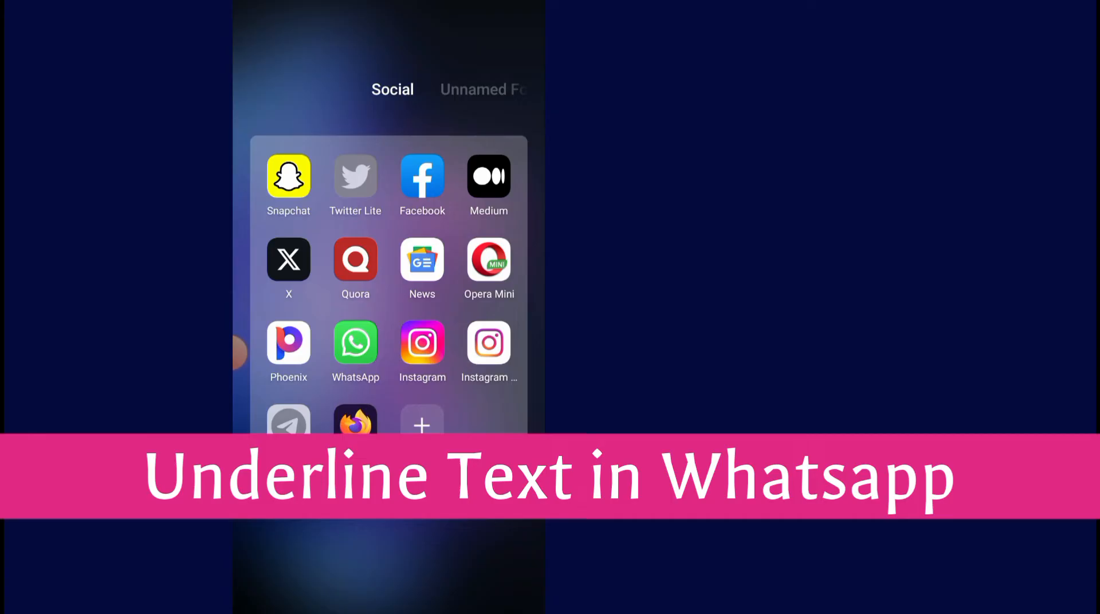
# Launch WhatsApp from the Social folder on the home screen.
pyautogui.click(355, 346)
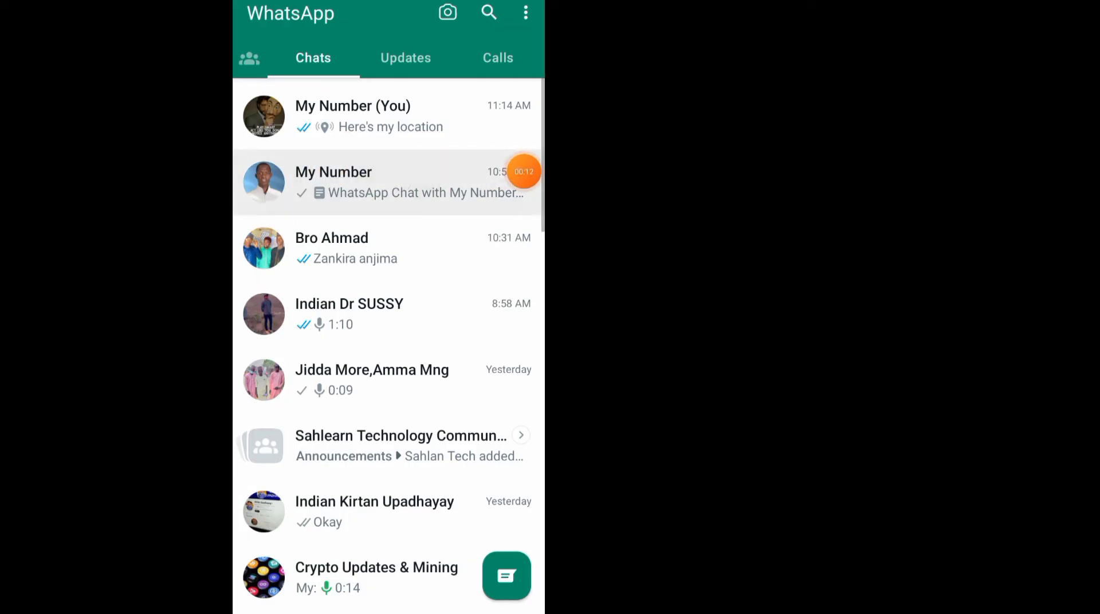
# In the My Number chat, type 'The message' and copy the whole phrase.
pyautogui.click(334, 183)
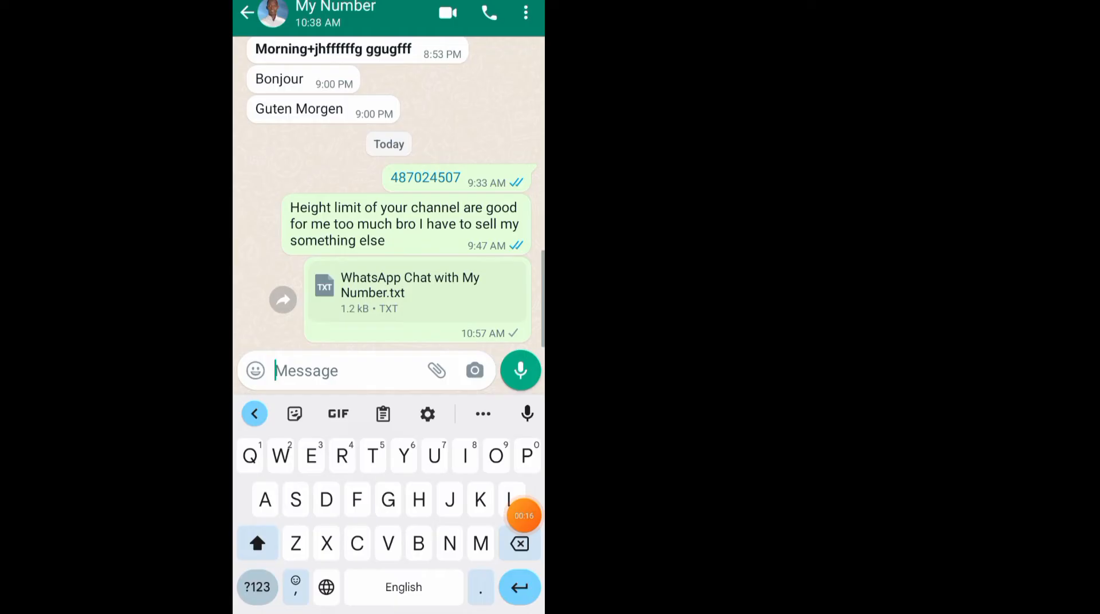
pyautogui.write('The')
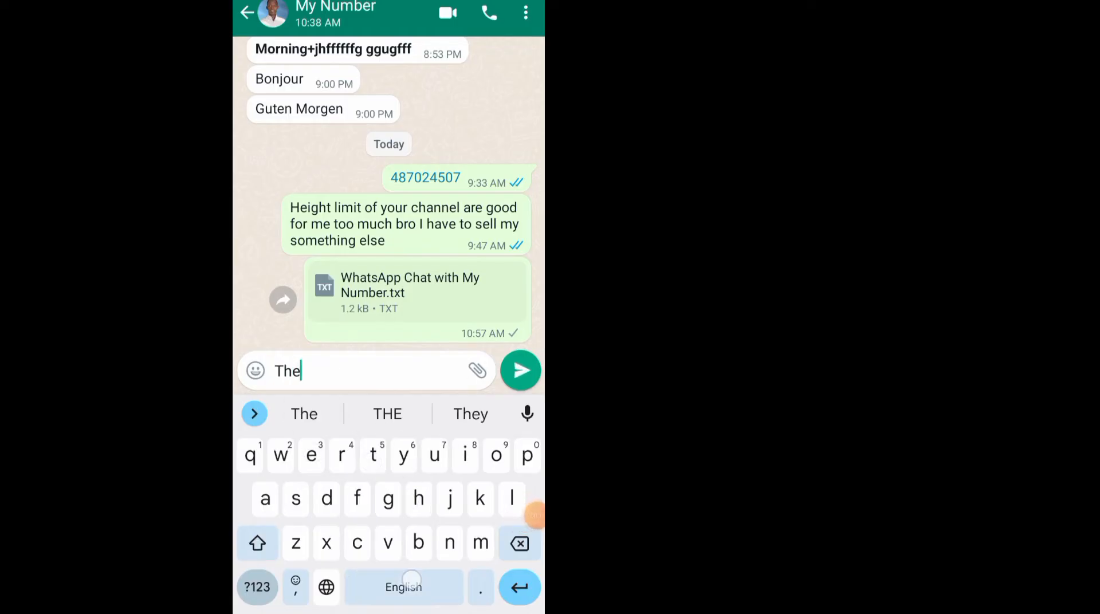
pyautogui.write('message')
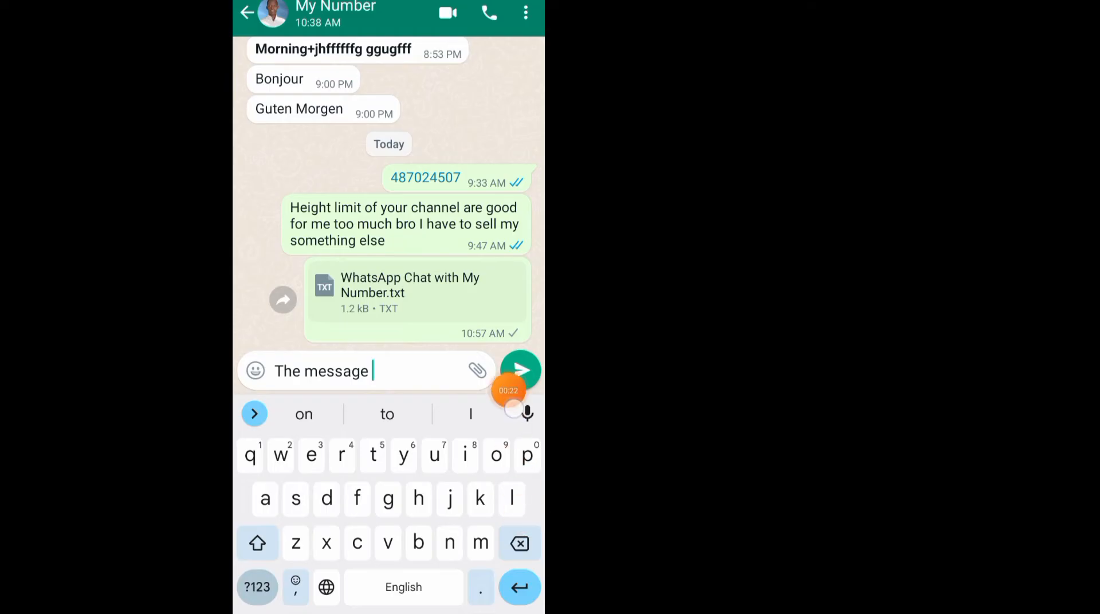
pyautogui.doubleClick(336, 371)
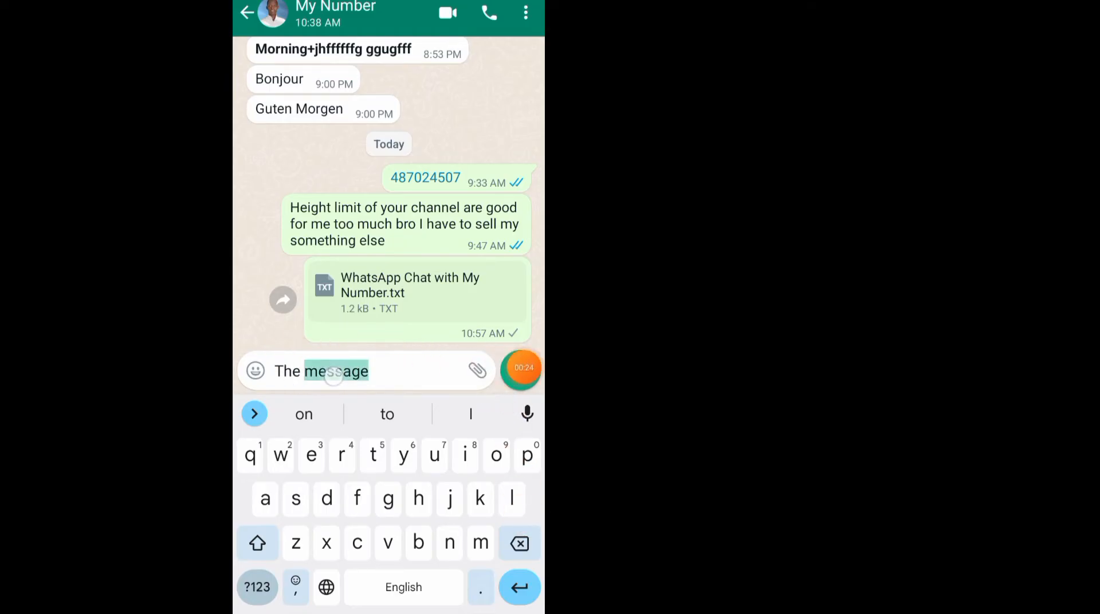
pyautogui.doubleClick(321, 371)
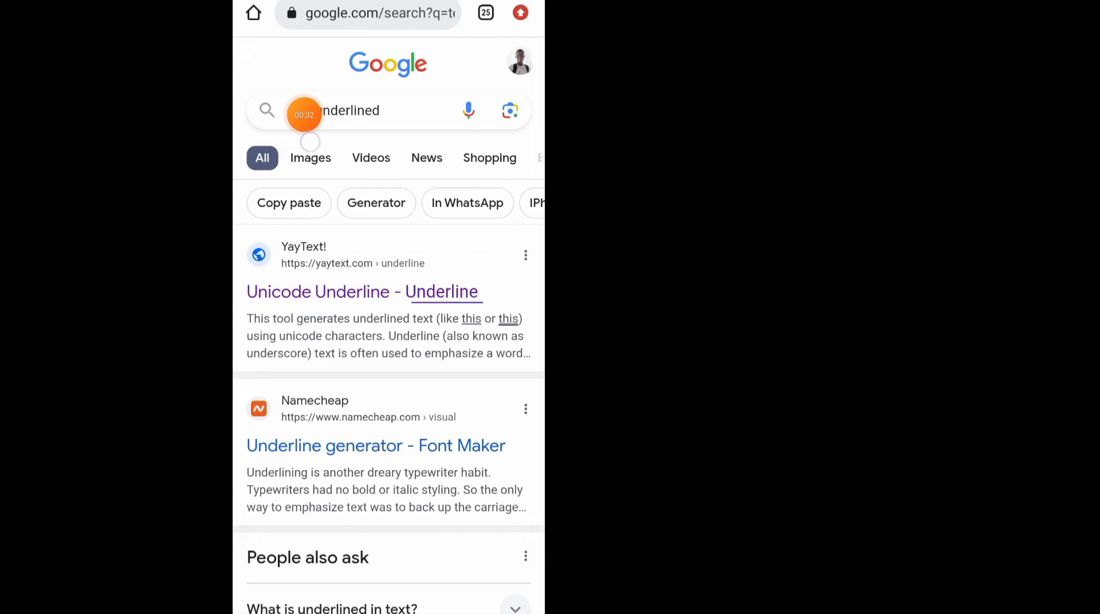
# Search Google for 'text underlined' and open the YayText Unicode Underline result.
pyautogui.click(351, 110)
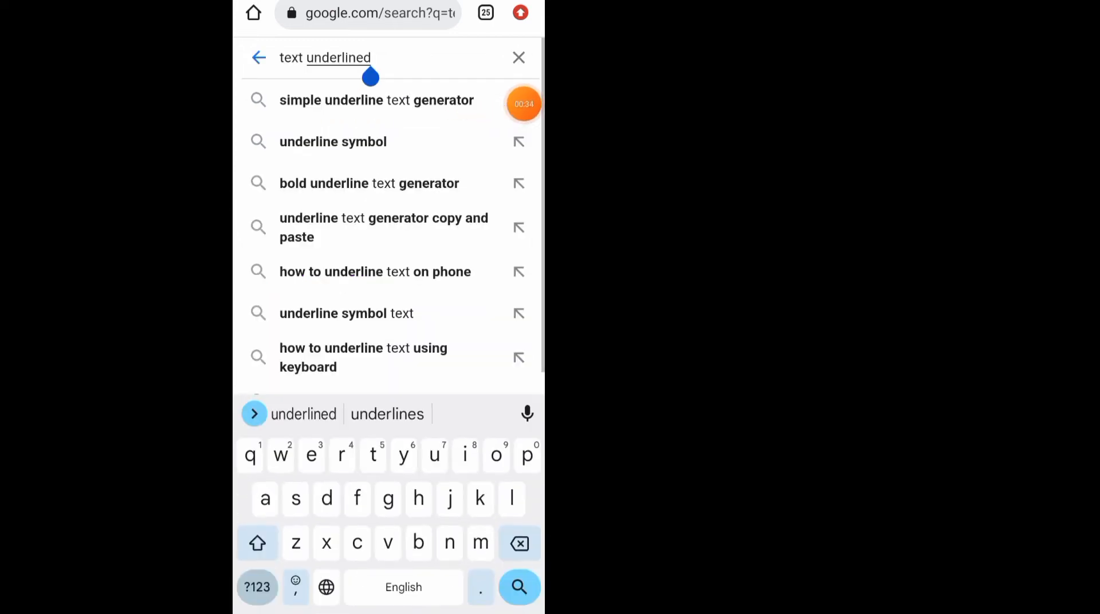
pyautogui.click(520, 587)
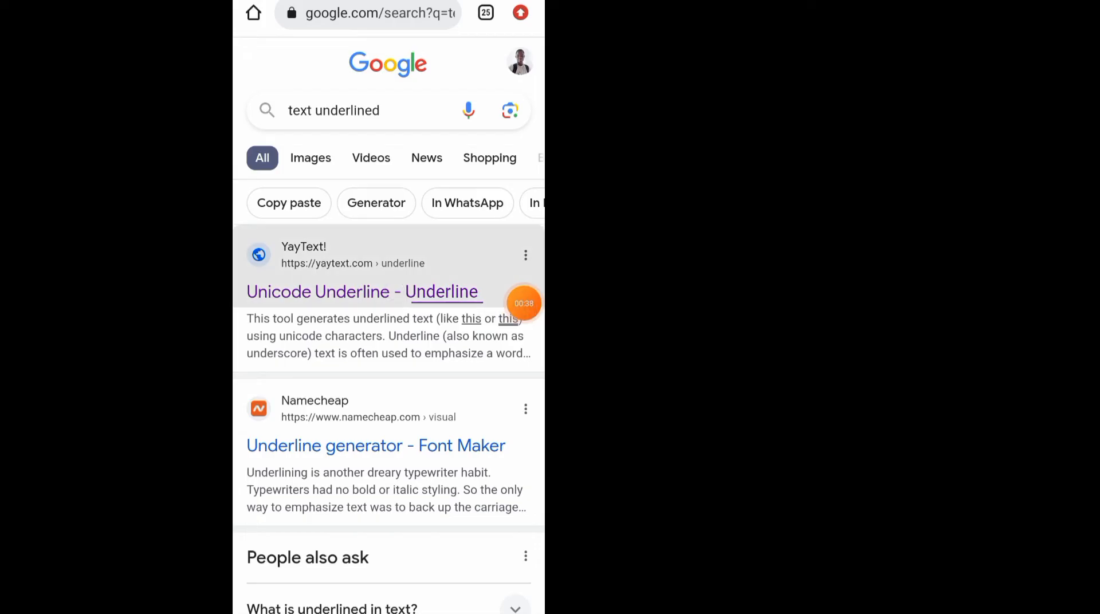
pyautogui.click(363, 292)
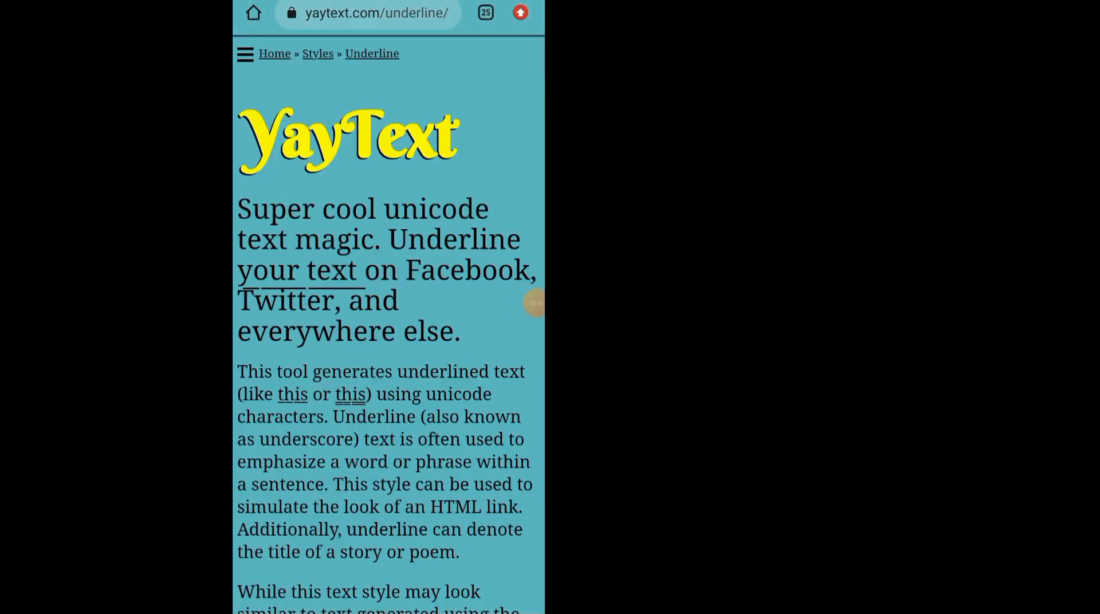
# Replace YayText's sample text with 'The message' and copy an underlined version.
pyautogui.scroll(-3)
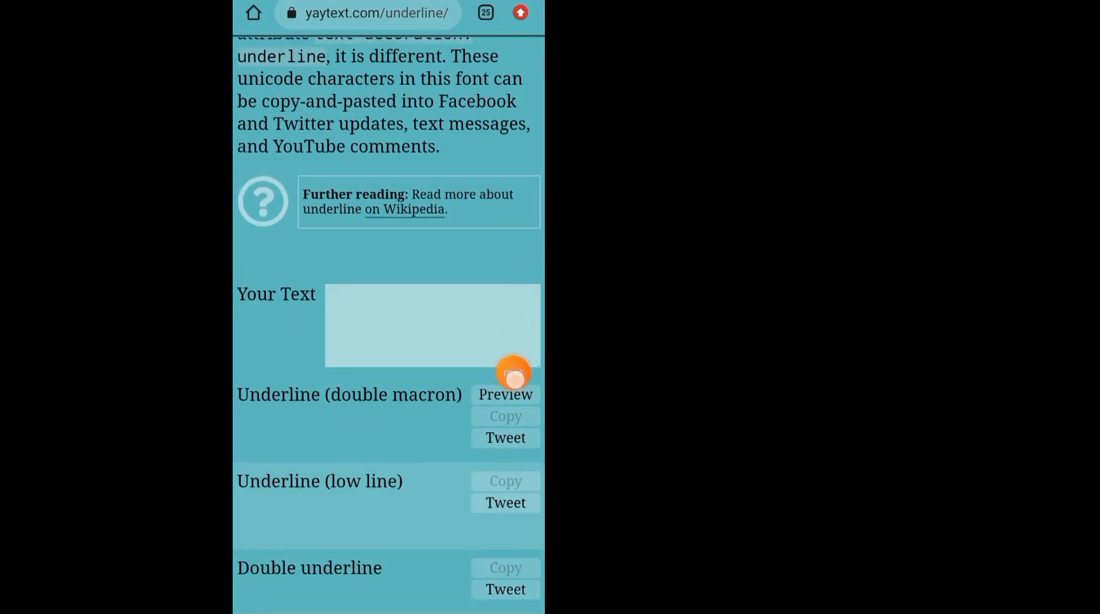
pyautogui.write('Hello text string')
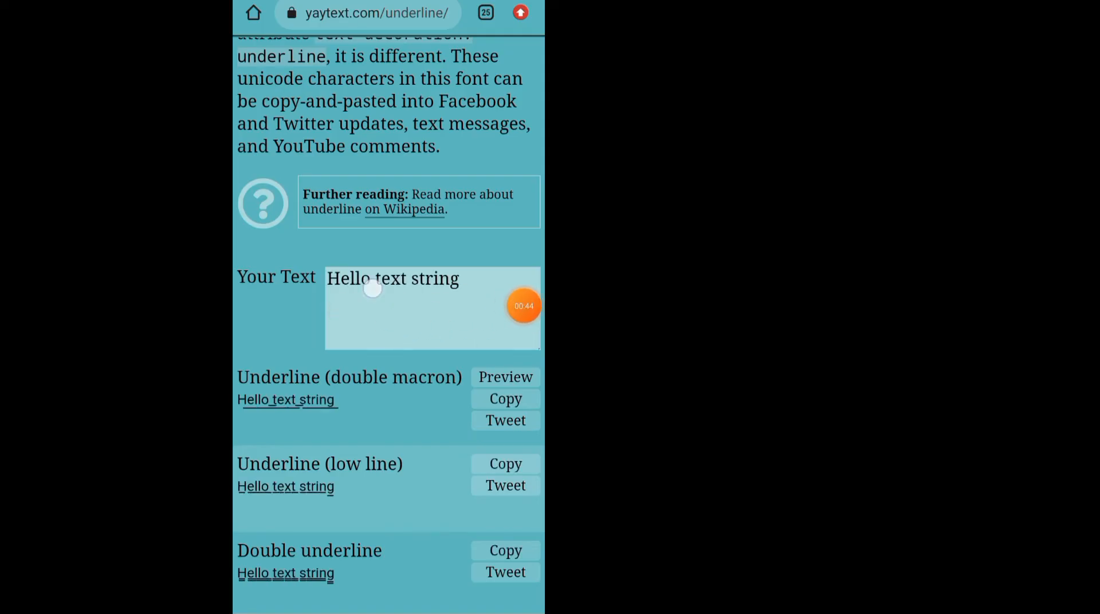
pyautogui.click(391, 278)
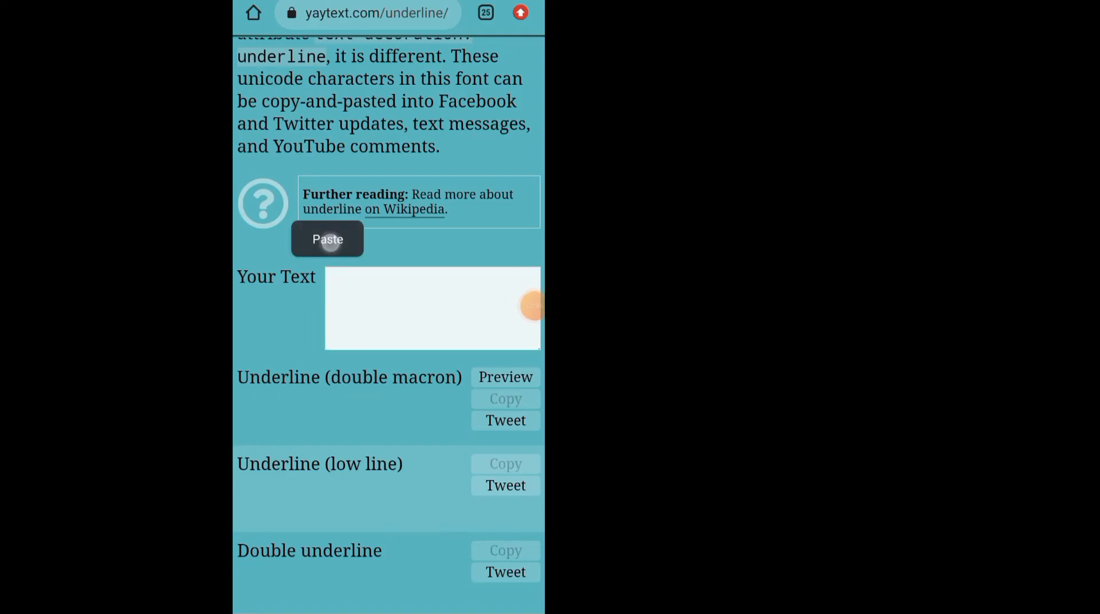
pyautogui.click(327, 239)
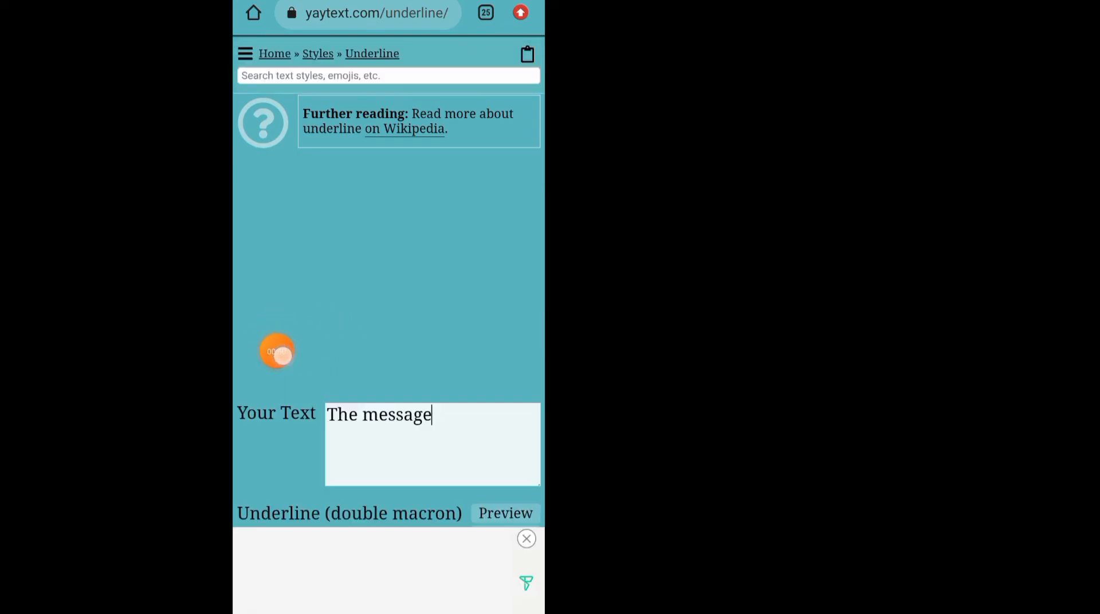
pyautogui.scroll(-3)
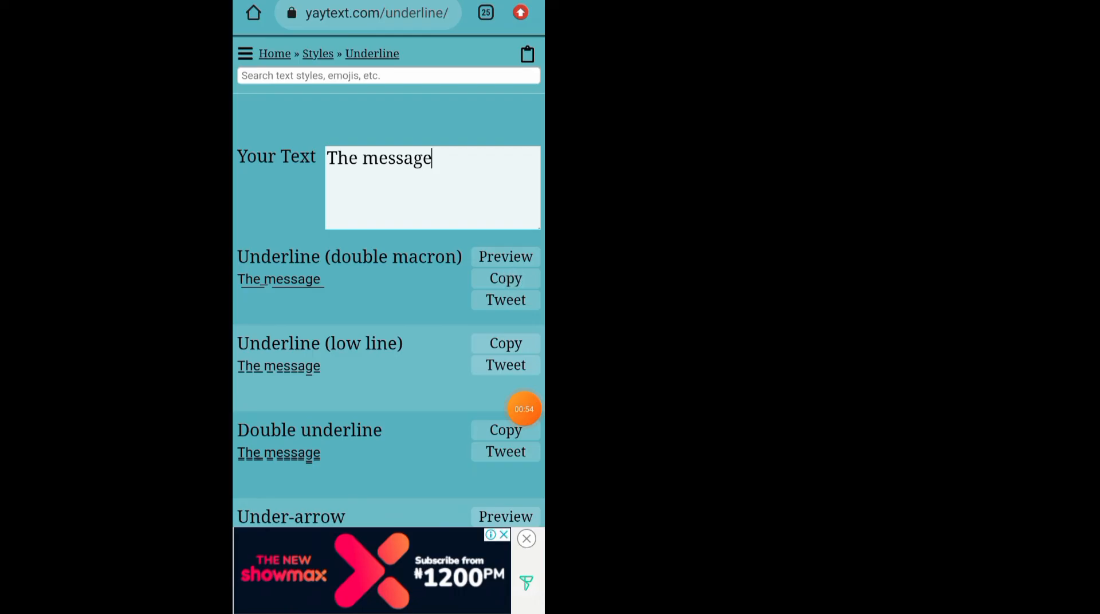
pyautogui.click(505, 278)
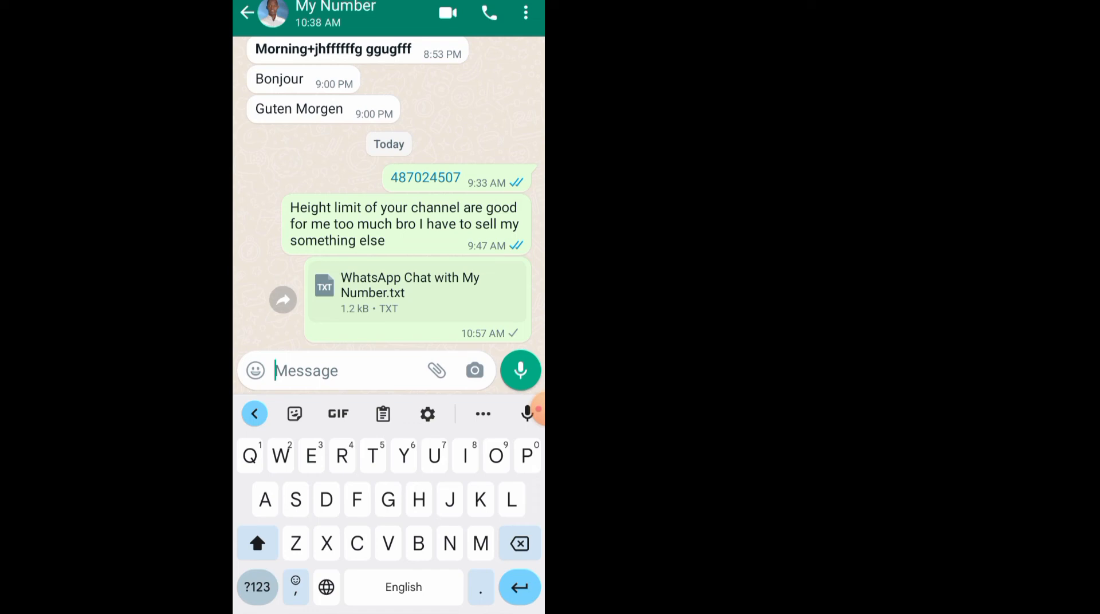
# Paste the underlined 'The message' into the My Number chat's message field.
pyautogui.click(306, 371)
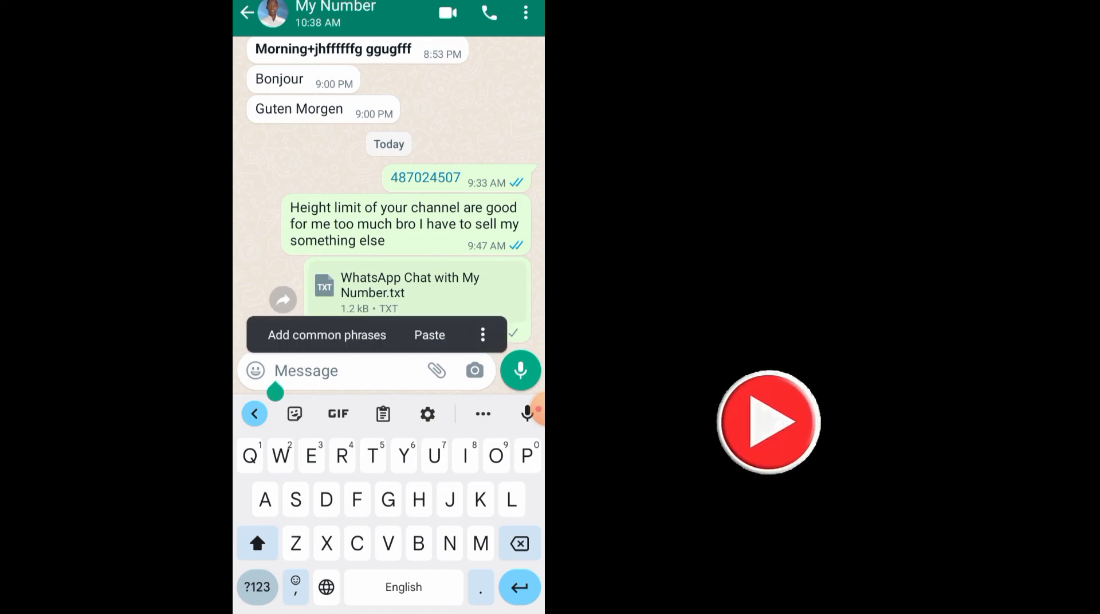
pyautogui.click(428, 335)
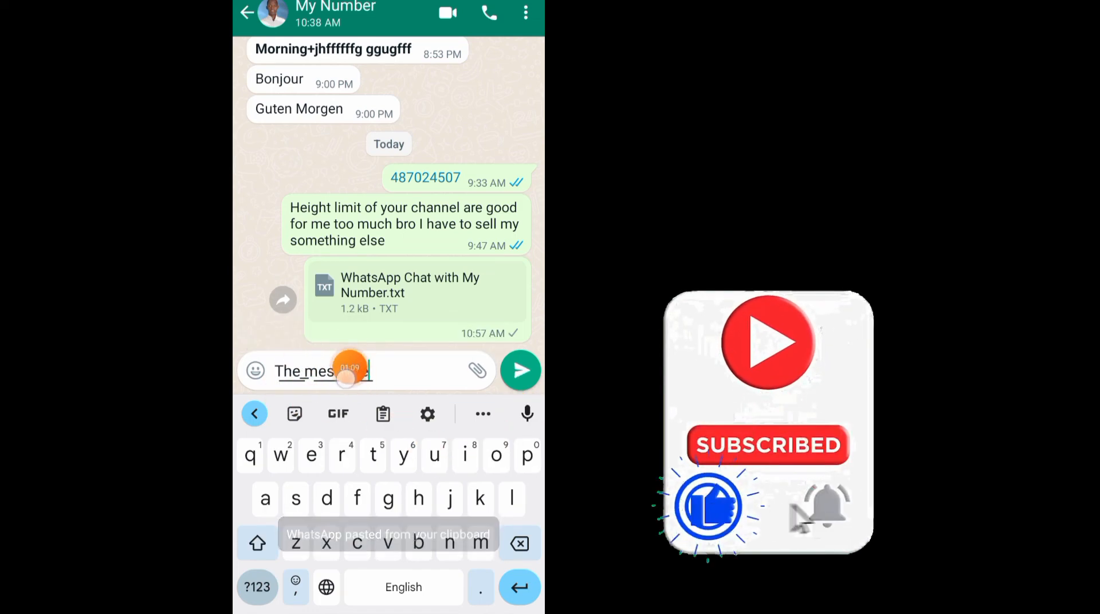